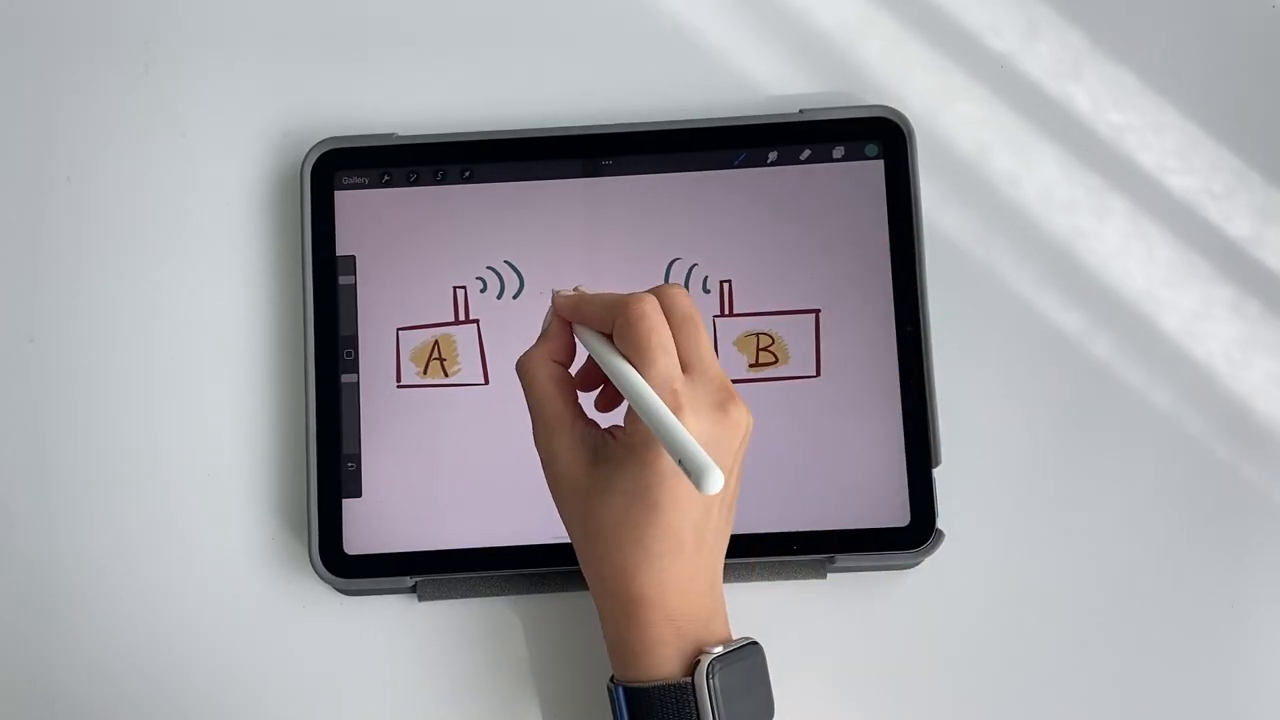
# - Draw a signal stroke linking antenna boxes A and B in the Procreate sketch
pyautogui.moveTo(530, 290); pyautogui.dragTo(650, 290)
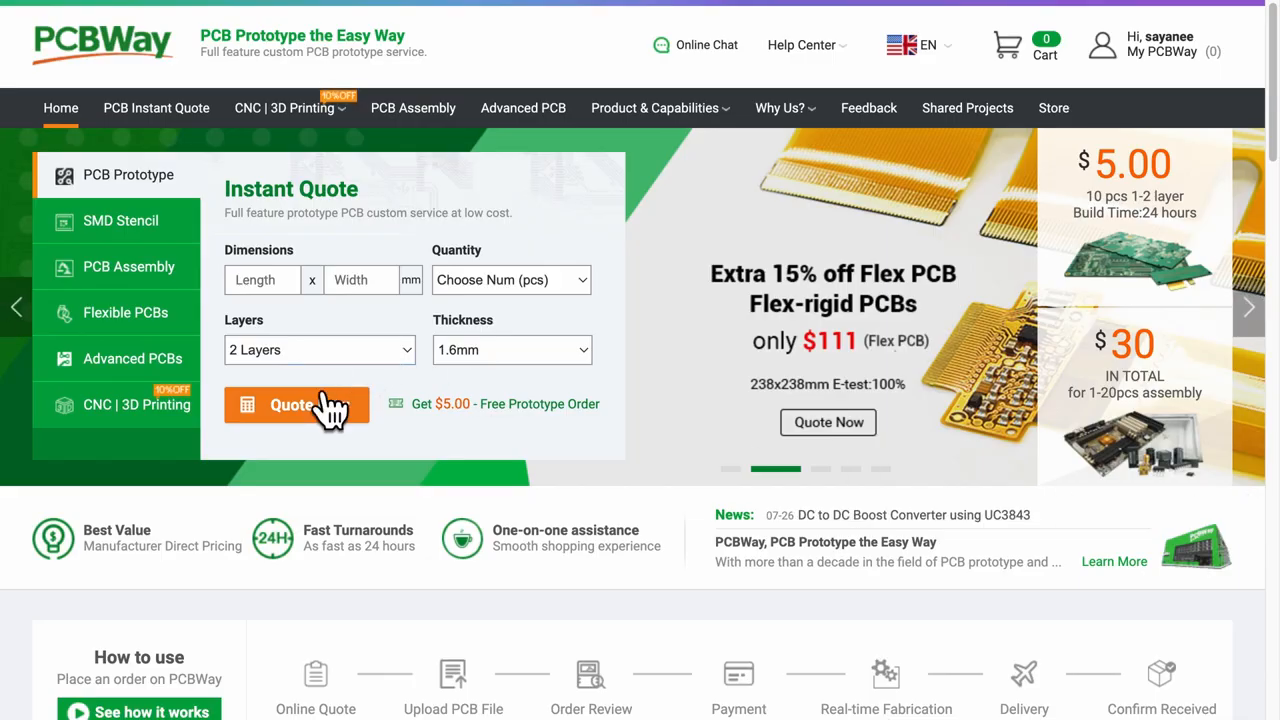
# - Open the PCBWay+ Blog and scroll through its category list
pyautogui.click(297, 404)
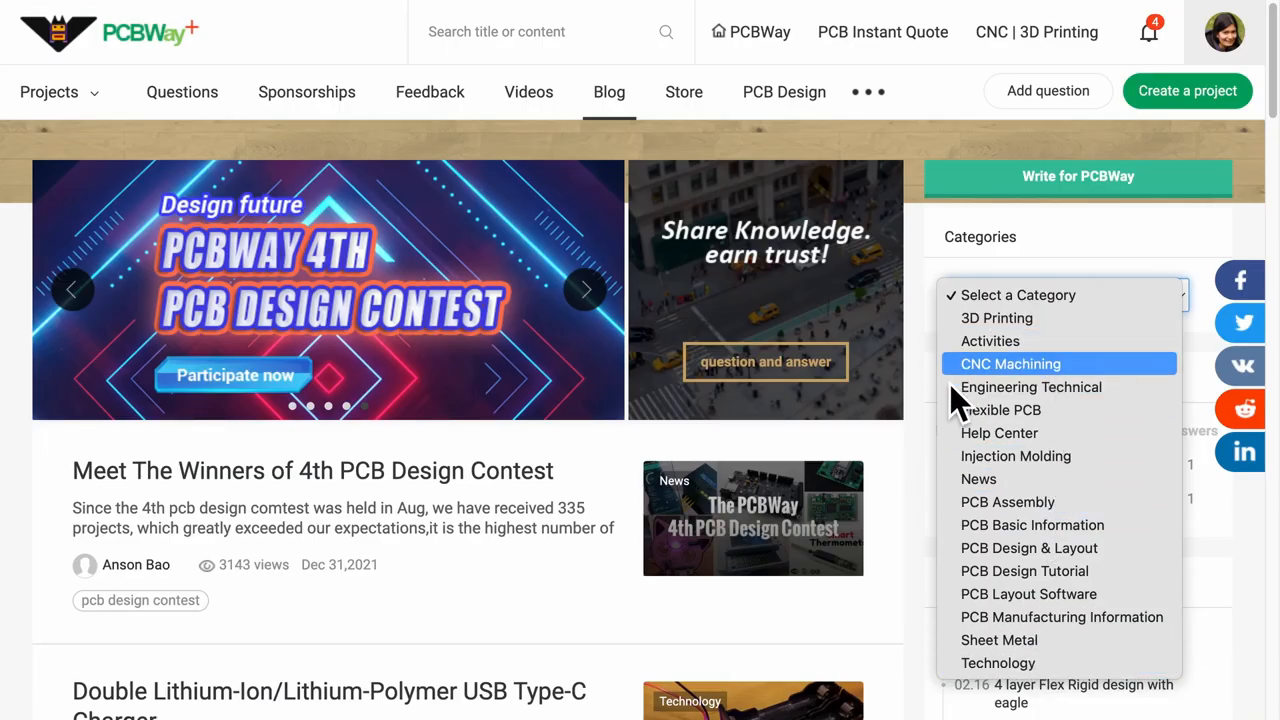
pyautogui.scroll(-3)
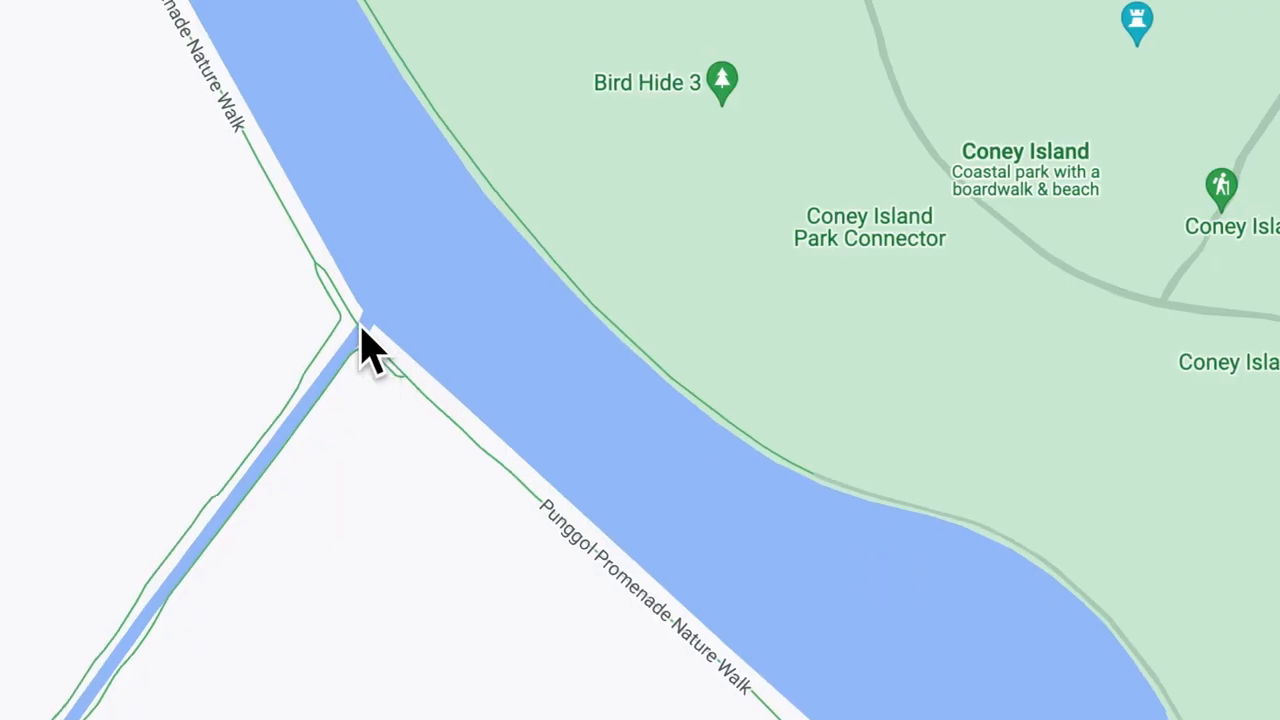
# - Inspect Punggol Promenade Nature Walk on the map, then scroll the serial log to the 1.001 km reading
pyautogui.rightClick(365, 330)
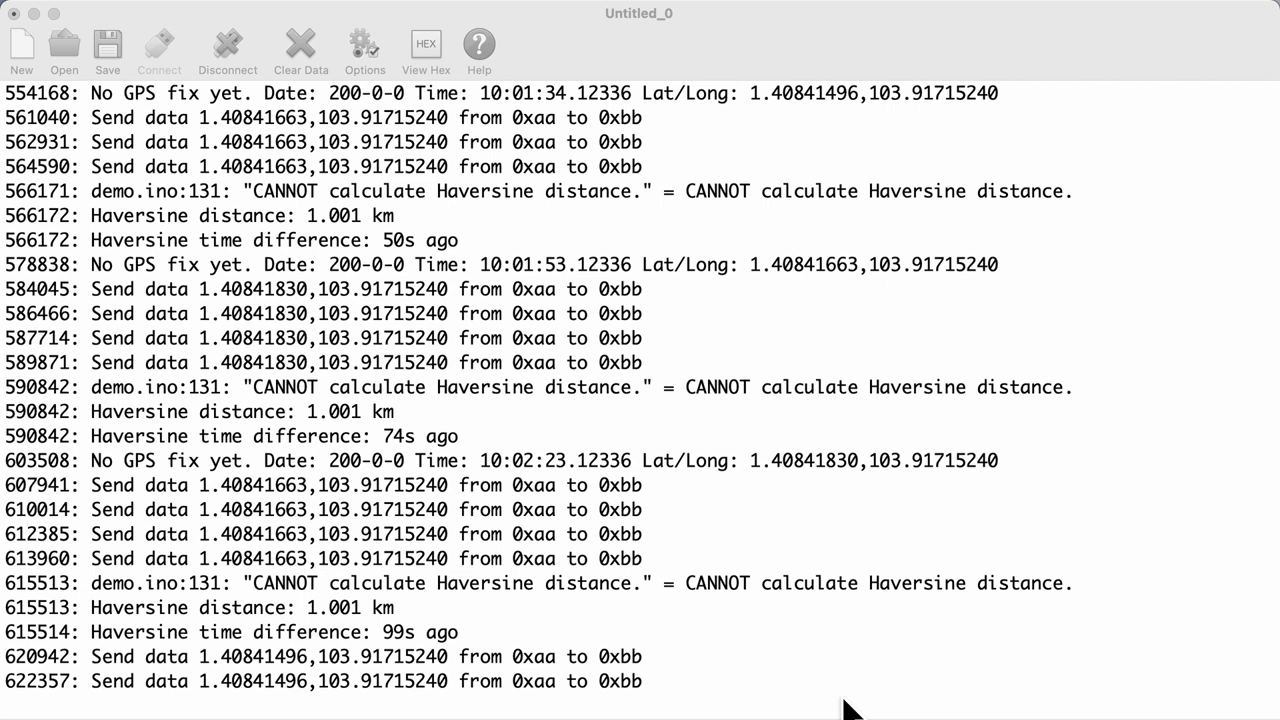
pyautogui.scroll(-3)
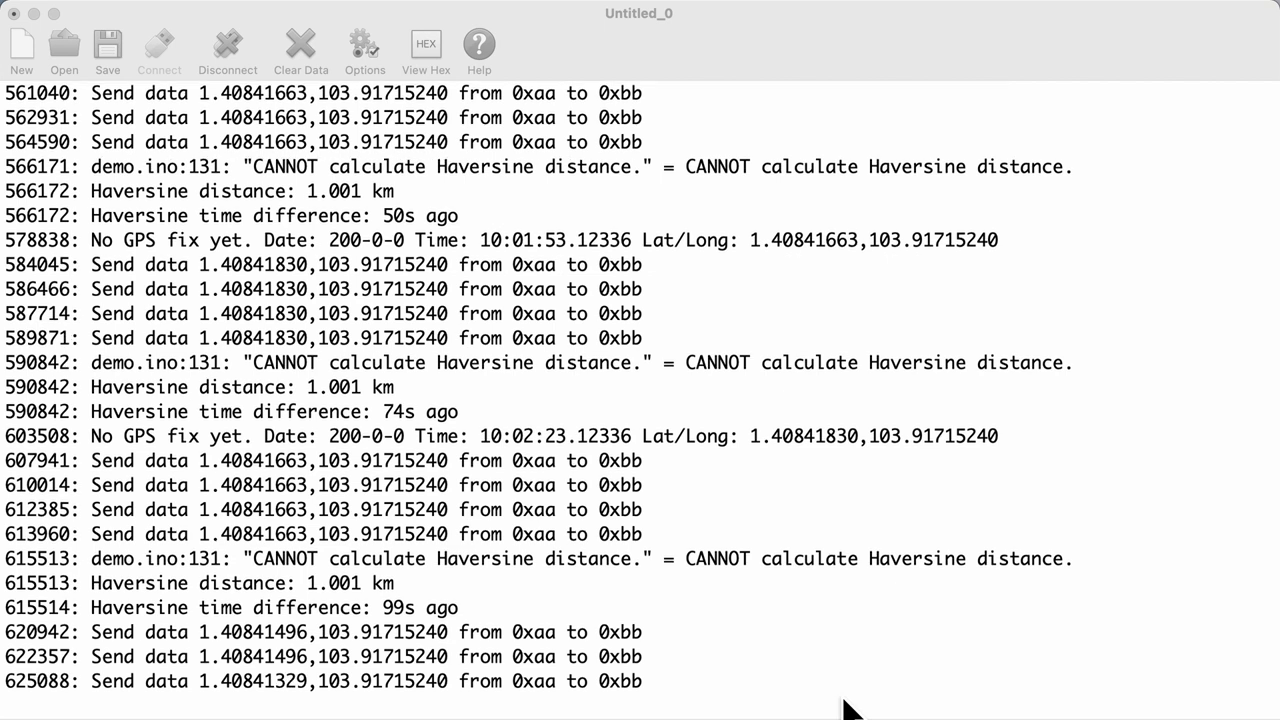